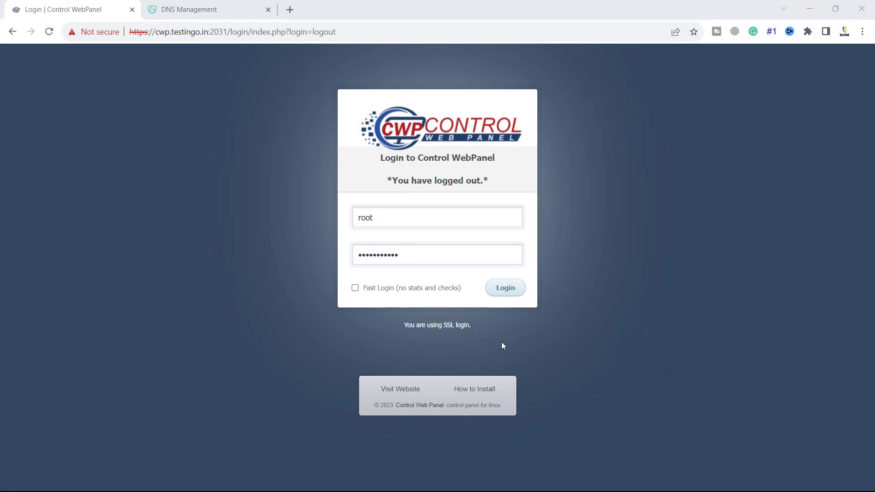
{"action": "mouse_move", "coordinate": [471, 304]}
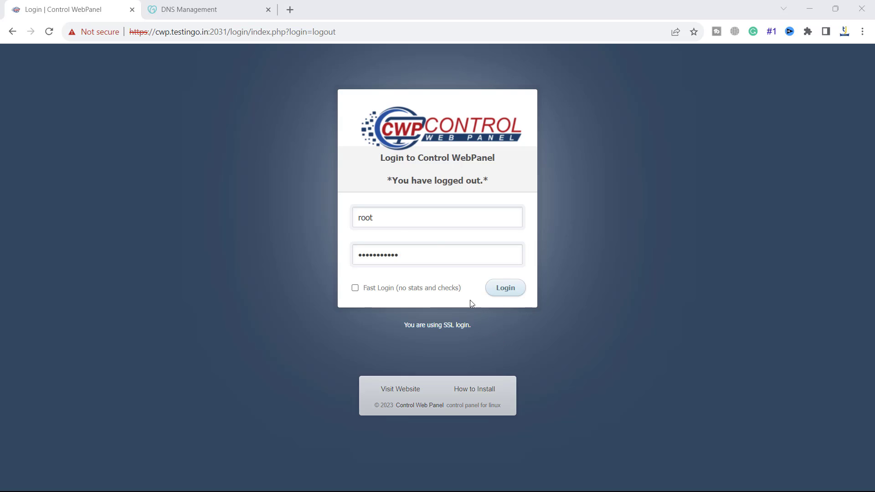
Sign in to the CWP admin panel with the root credentials
{"action": "left_click", "coordinate": [504, 288]}
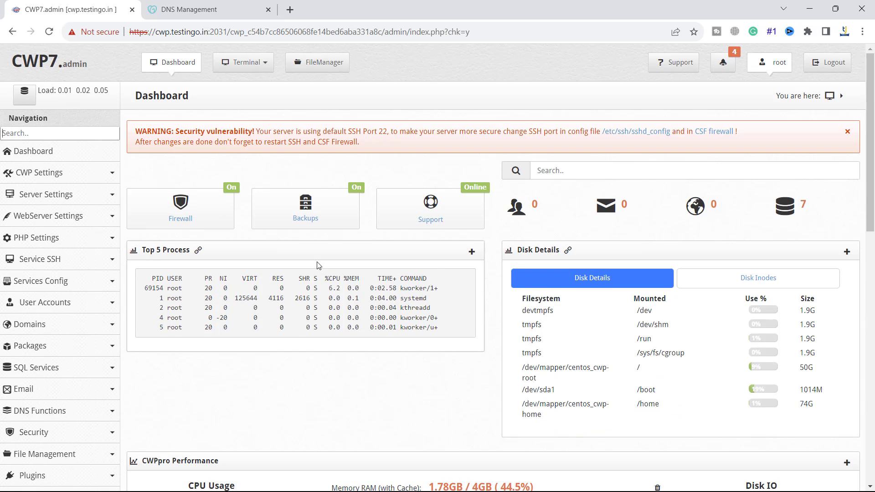
{"action": "mouse_move", "coordinate": [244, 275]}
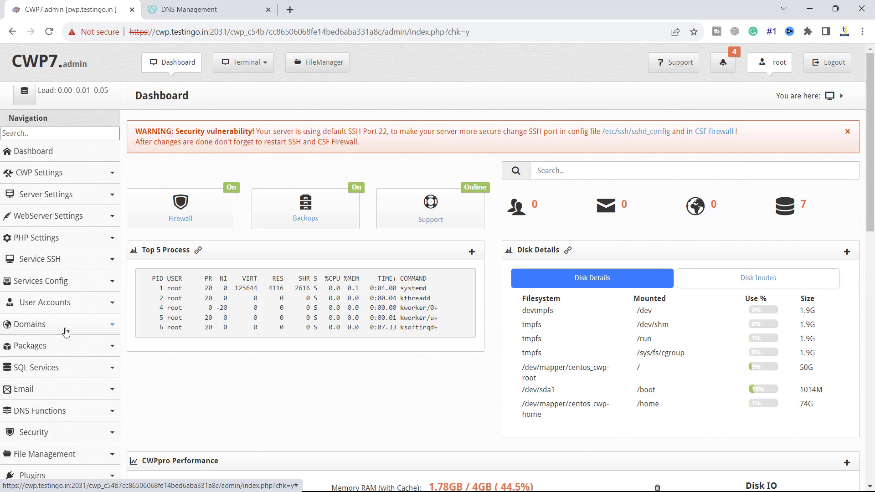
View the domain list and the hosting account list, both currently empty
{"action": "left_click", "coordinate": [27, 324]}
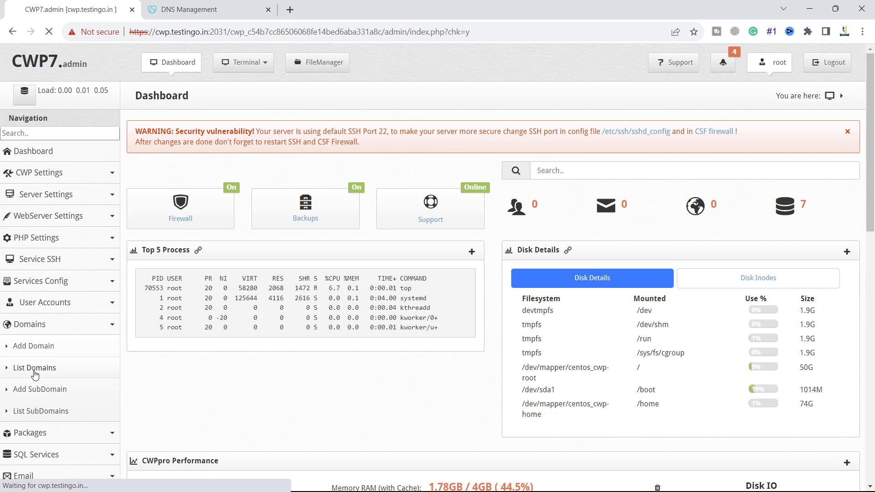
{"action": "left_click", "coordinate": [34, 367]}
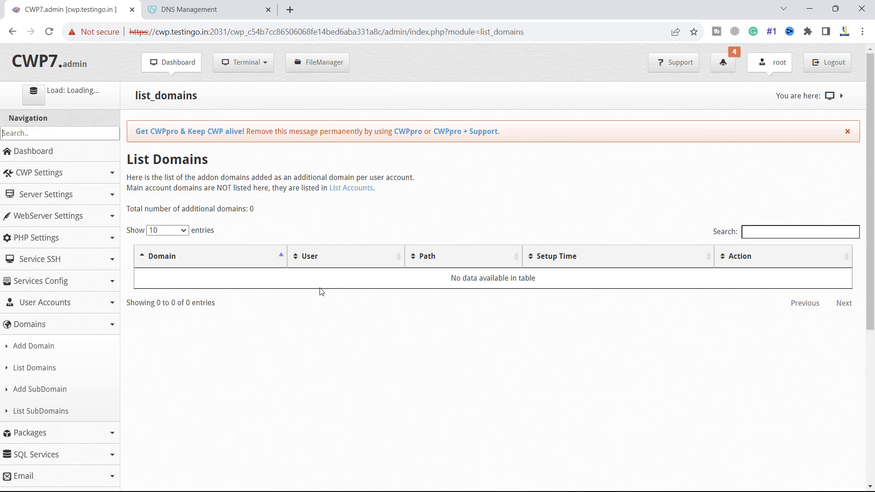
{"action": "left_click", "coordinate": [43, 301]}
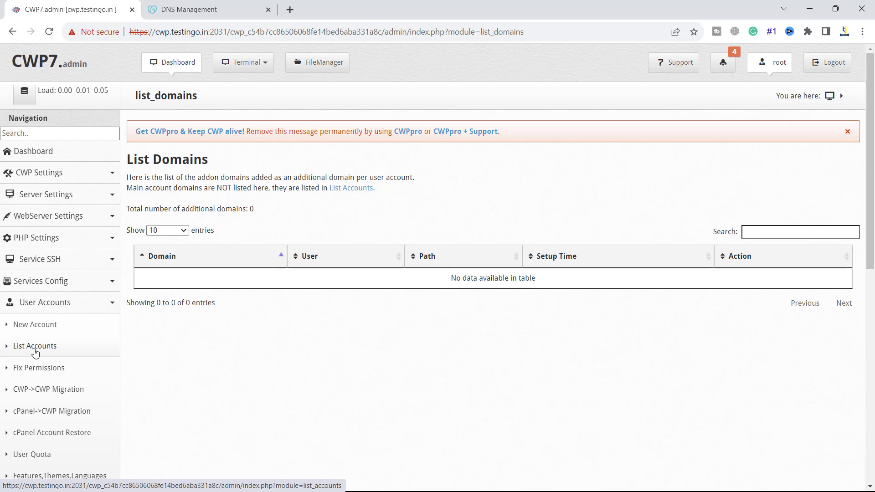
{"action": "left_click", "coordinate": [34, 345]}
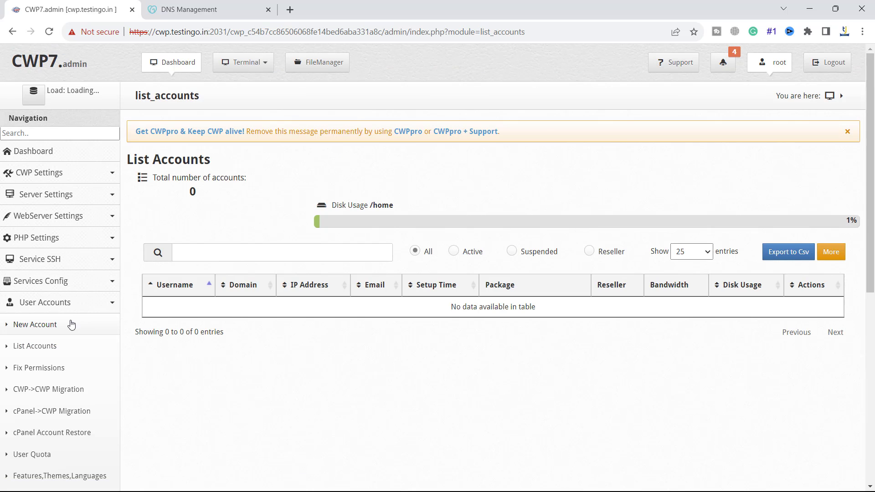
{"action": "mouse_move", "coordinate": [155, 324]}
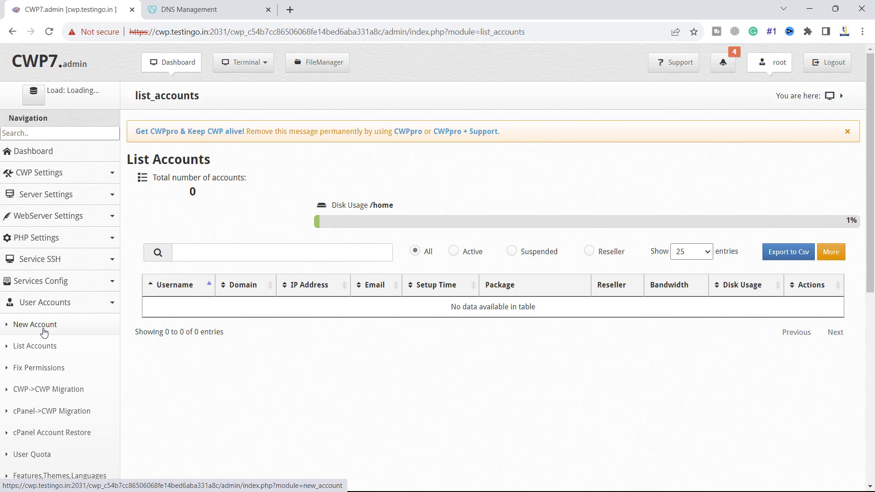
Fill a New Account form with domain testingo.in and username testing, choosing a server IP
{"action": "left_click", "coordinate": [35, 324]}
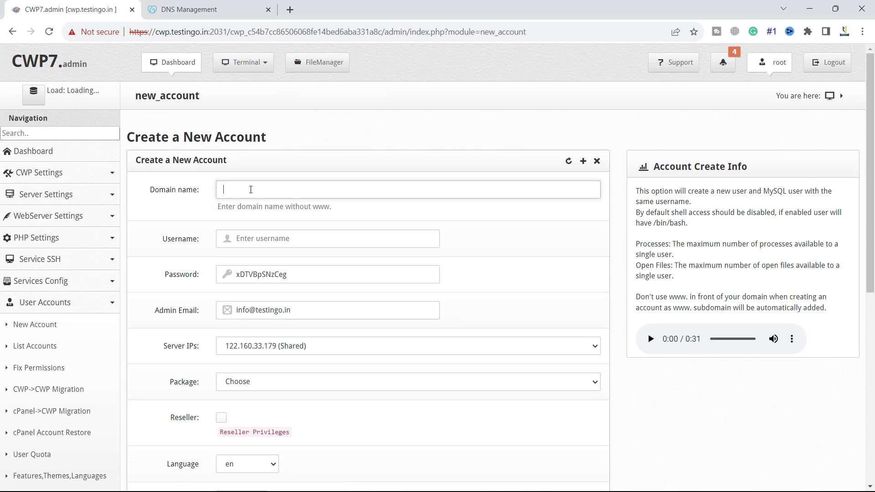
{"action": "type", "text": "t"}
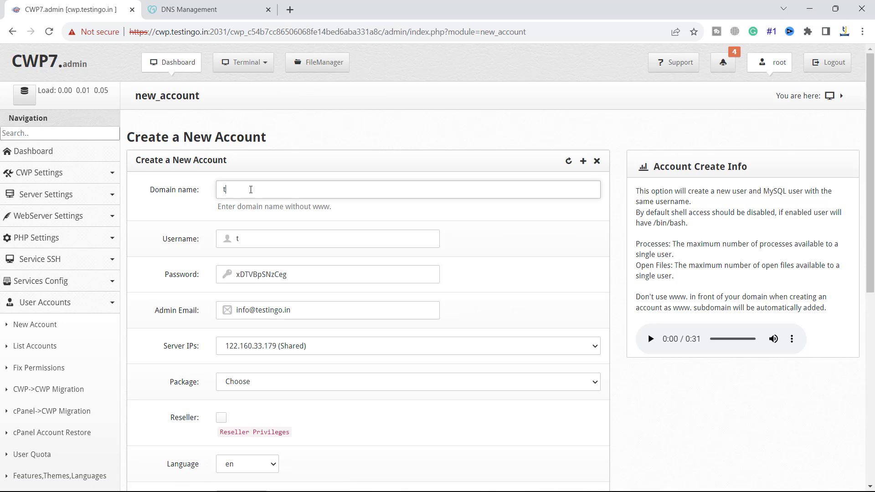
{"action": "type", "text": "estingo.in"}
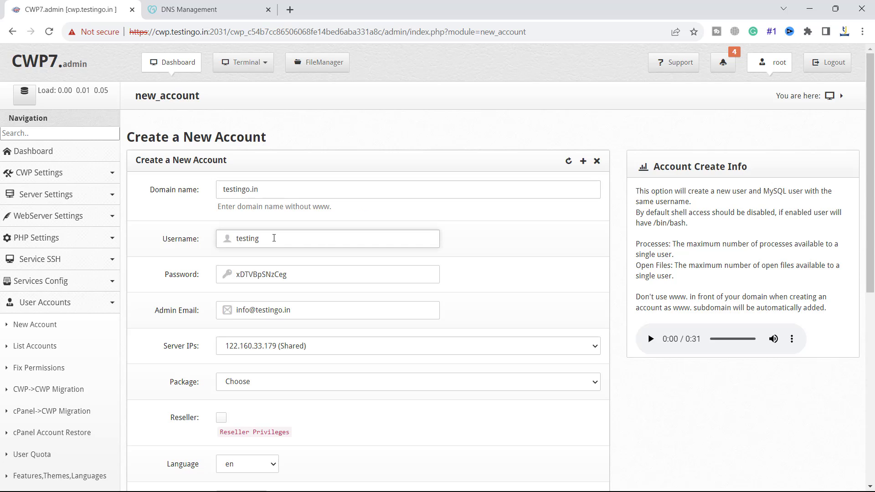
{"action": "mouse_move", "coordinate": [254, 278]}
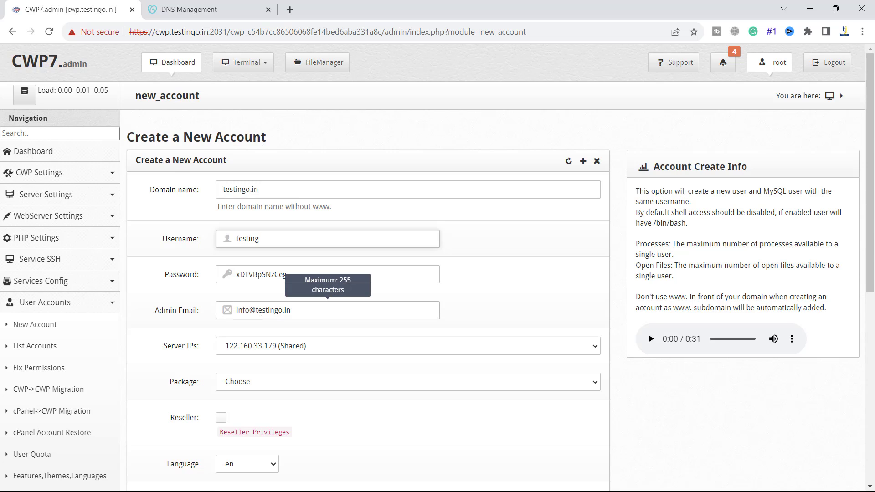
{"action": "left_click", "coordinate": [408, 345]}
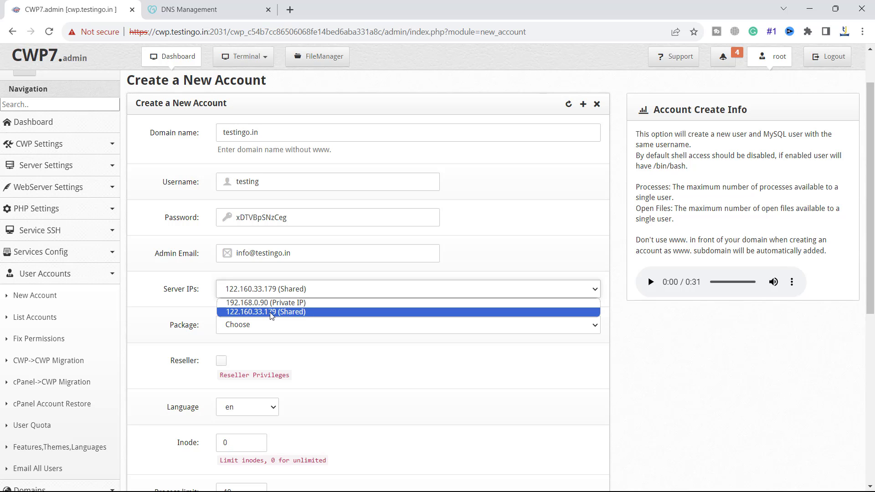
{"action": "mouse_move", "coordinate": [281, 317]}
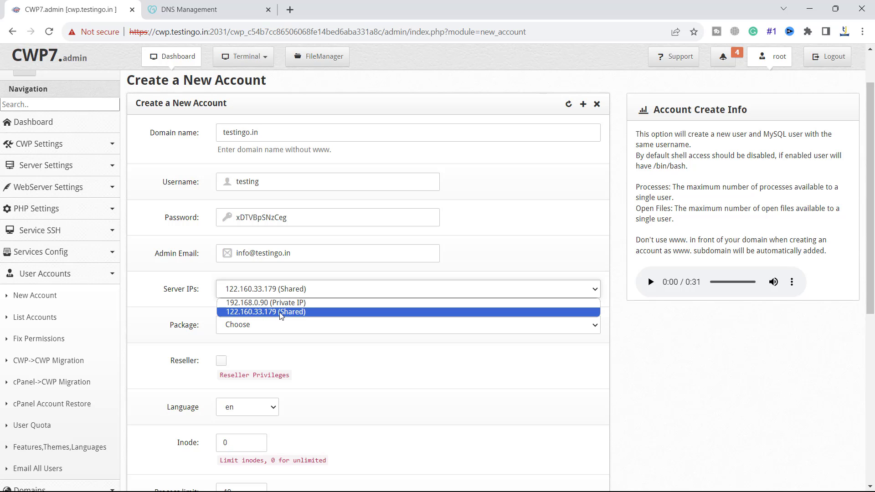
Assign the default package, keep 'Backup user account' checked, and submit the account
{"action": "scroll", "scroll_direction": "down", "scroll_amount": 3}
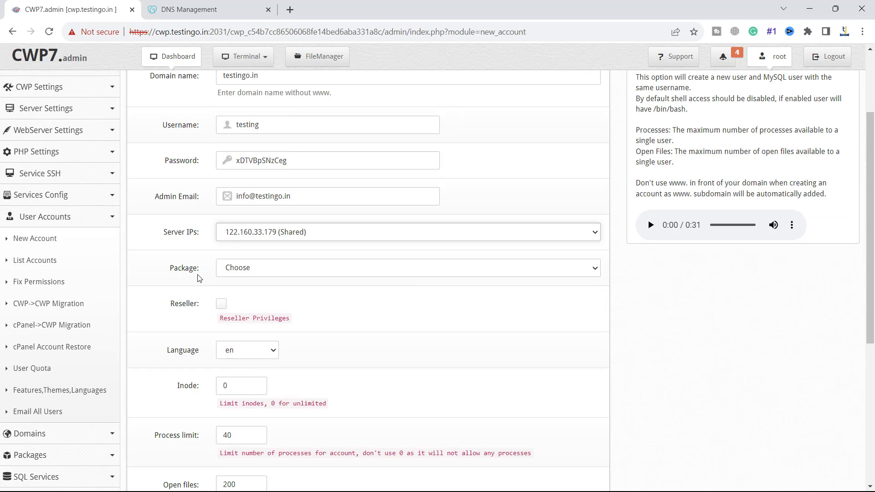
{"action": "left_click", "coordinate": [408, 268]}
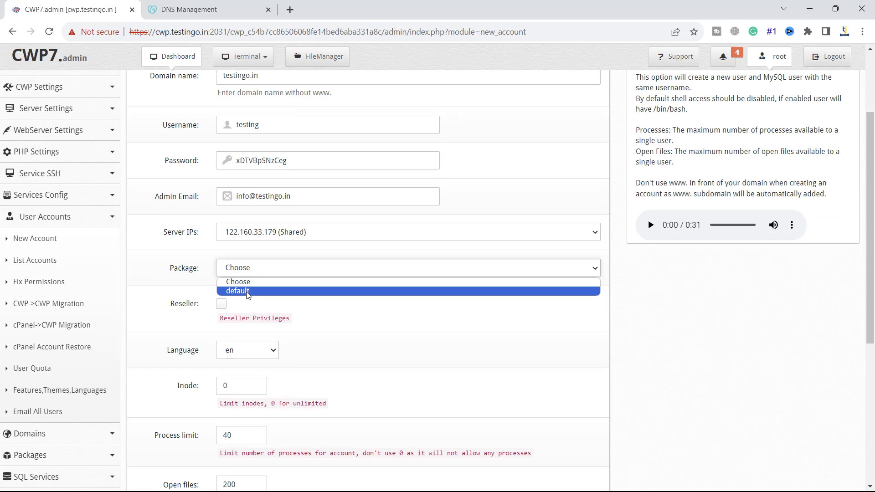
{"action": "left_click", "coordinate": [238, 291]}
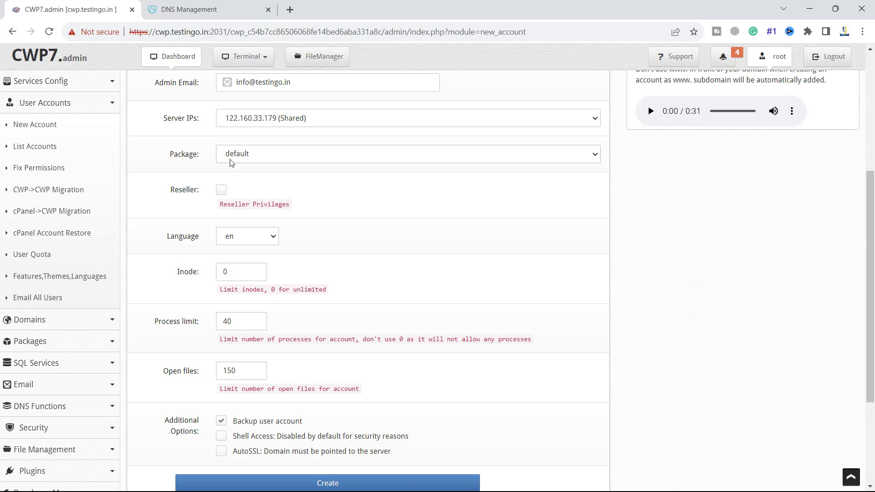
{"action": "mouse_move", "coordinate": [251, 163]}
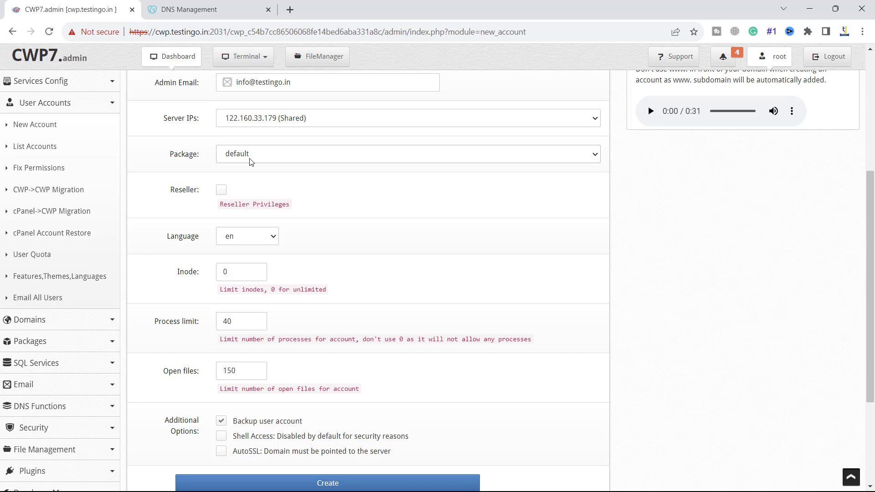
{"action": "mouse_move", "coordinate": [292, 175]}
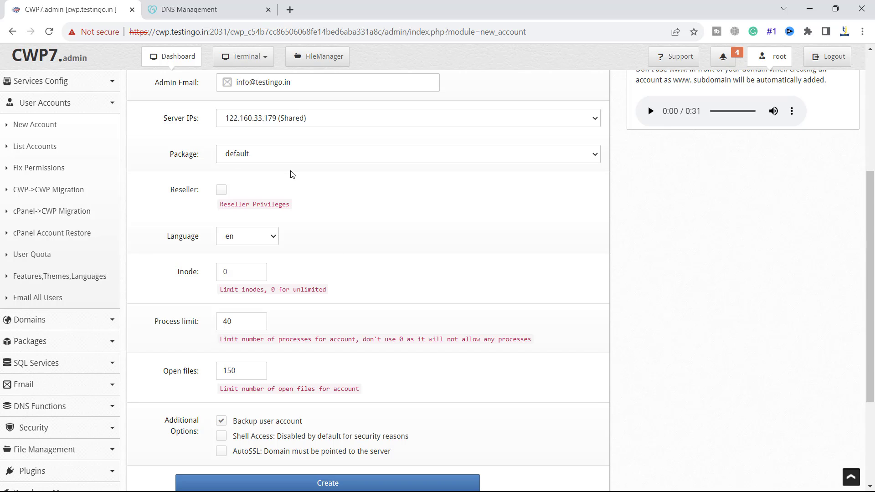
{"action": "scroll", "scroll_direction": "down", "scroll_amount": 3}
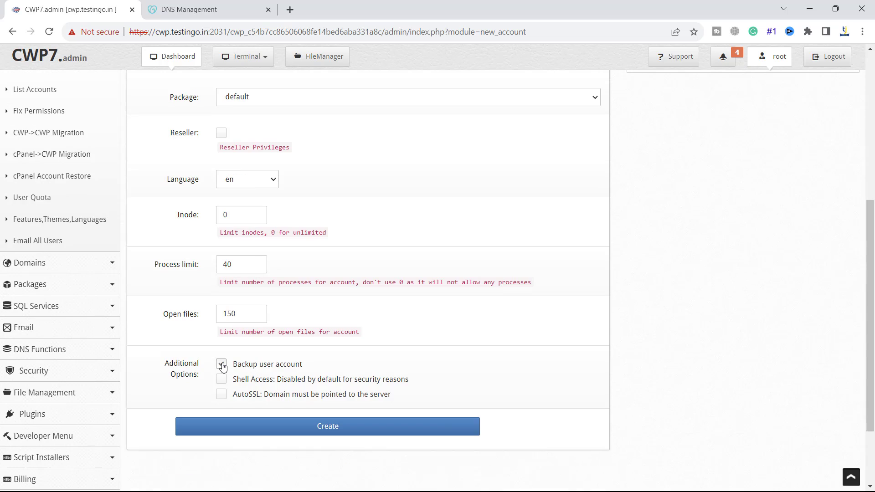
{"action": "left_click", "coordinate": [221, 365]}
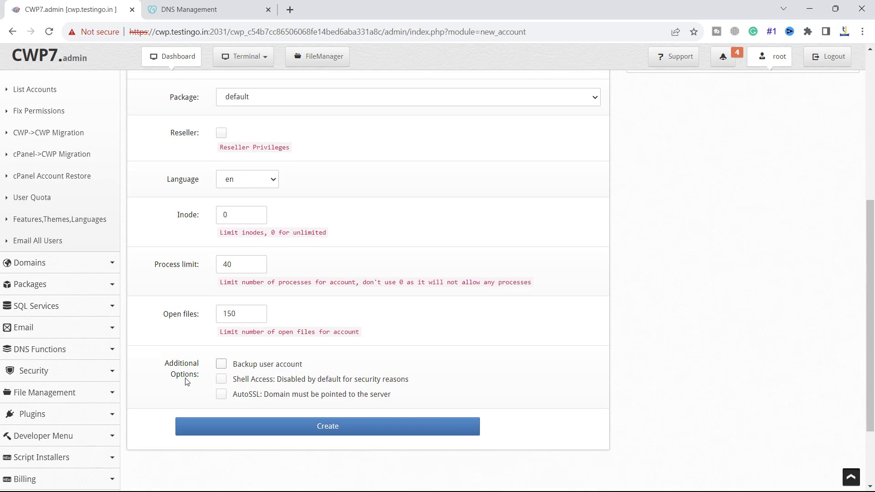
{"action": "left_click", "coordinate": [221, 363]}
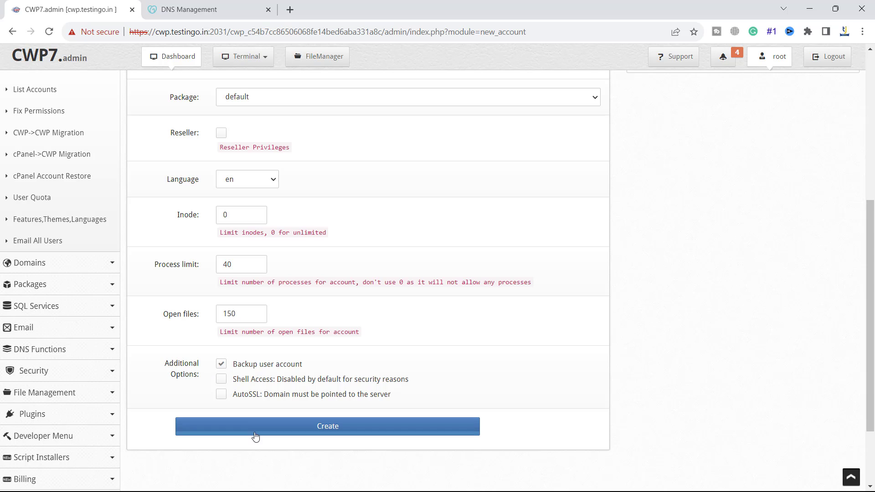
{"action": "left_click", "coordinate": [327, 426]}
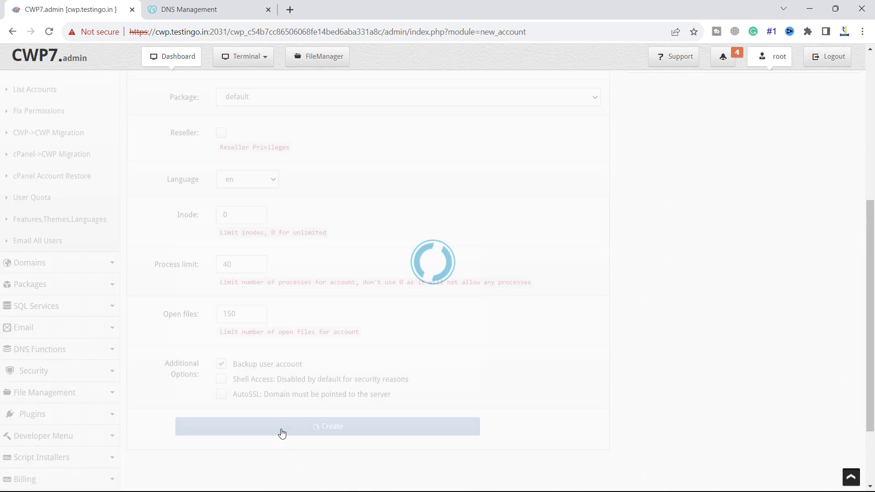
Review the new testing account's username and nameserver details after creation succeeds
{"action": "left_click", "coordinate": [328, 426]}
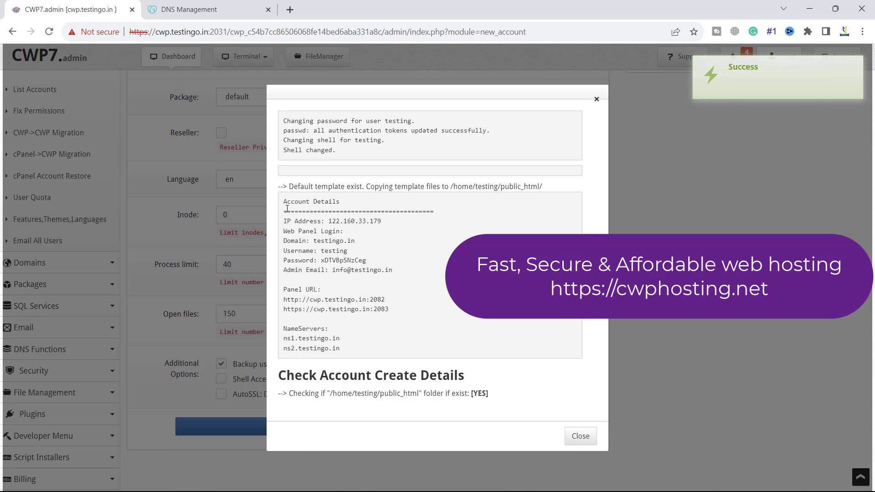
{"action": "left_click_drag", "start_coordinate": [298, 221], "coordinate": [383, 221]}
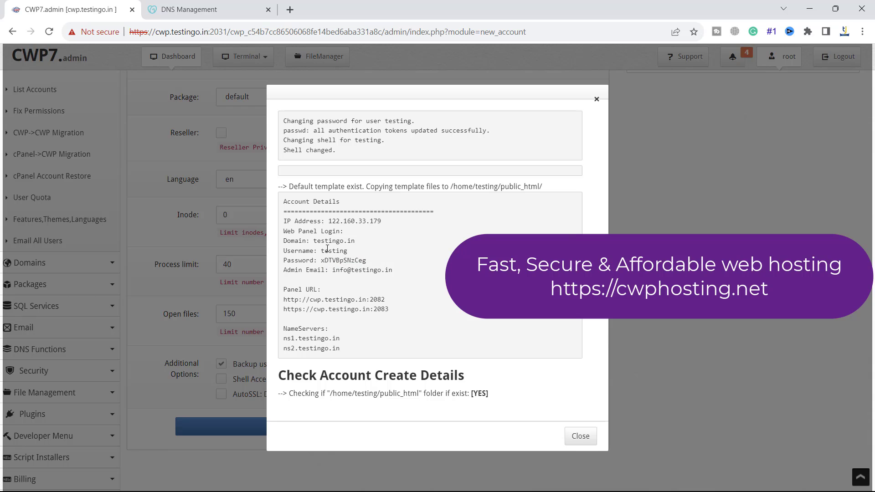
{"action": "double_click", "coordinate": [329, 251]}
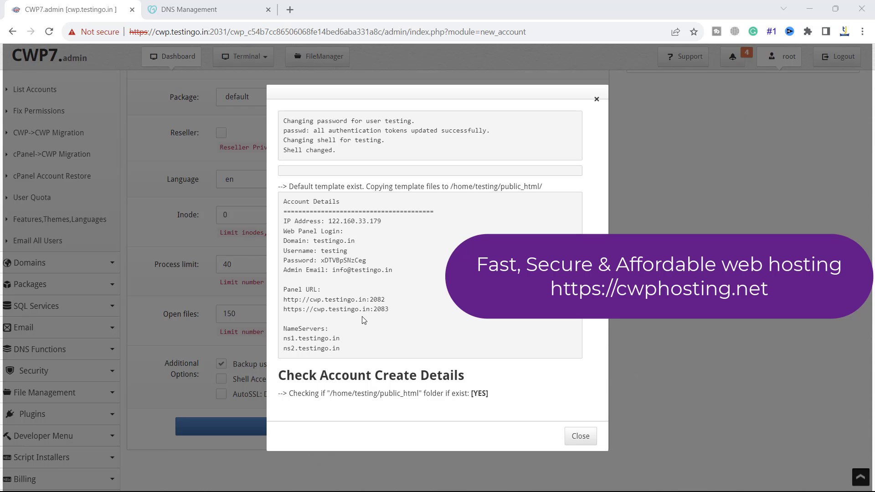
{"action": "mouse_move", "coordinate": [346, 354]}
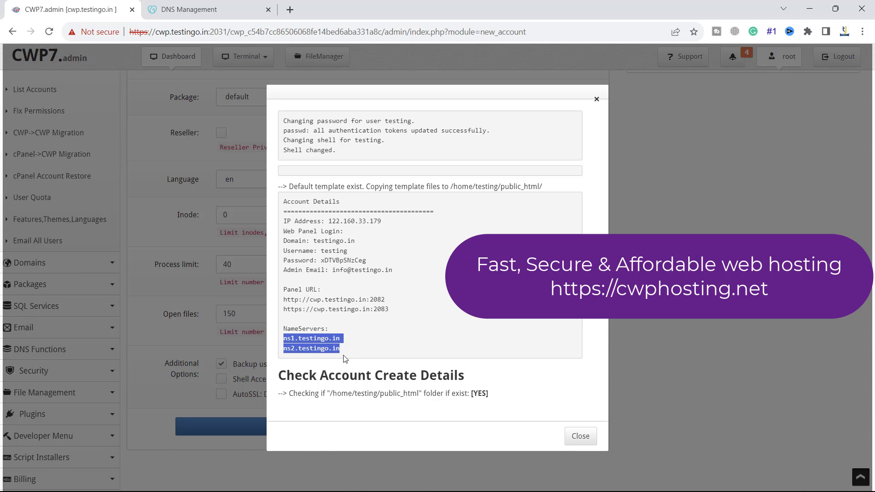
{"action": "left_click", "coordinate": [579, 436]}
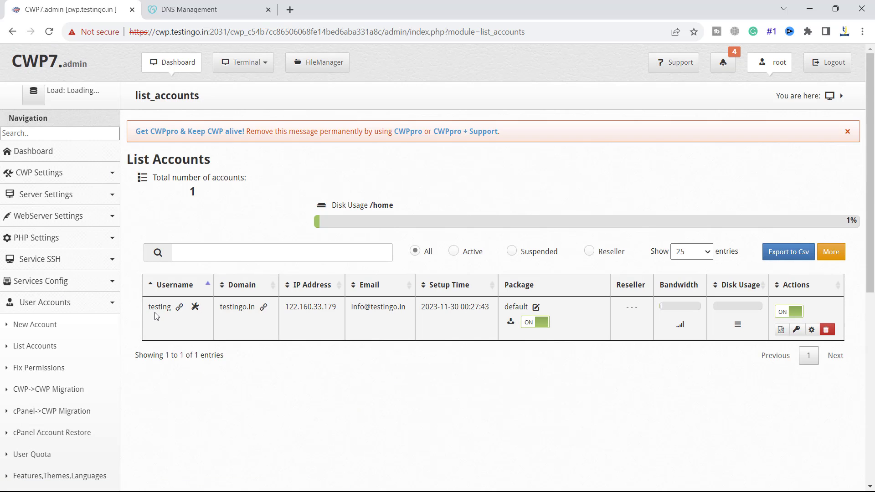
{"action": "mouse_move", "coordinate": [242, 325]}
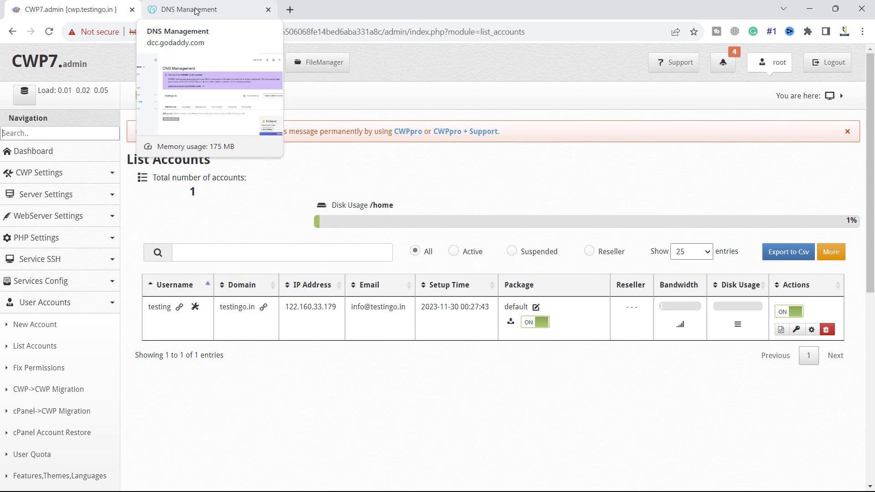
Check GoDaddy's Nameservers tab for testingo.in showing ns1.testingo.in and ns2.testingo.in
{"action": "left_click", "coordinate": [195, 9]}
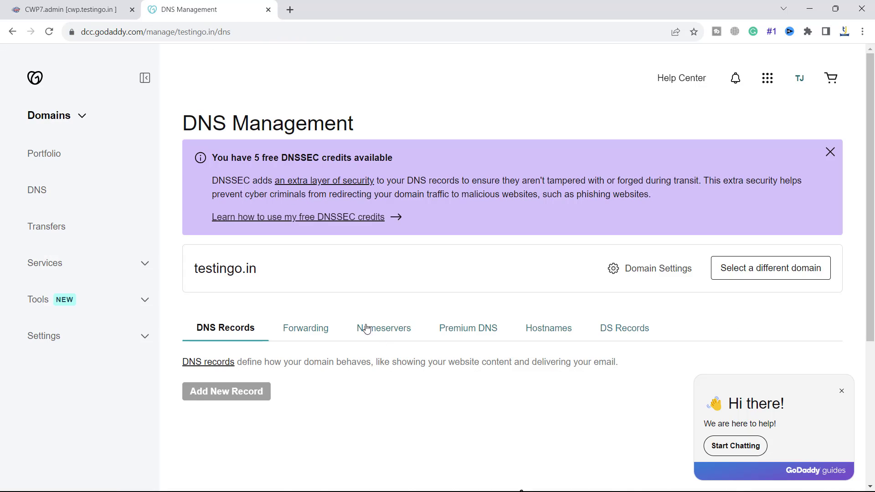
{"action": "left_click", "coordinate": [384, 328]}
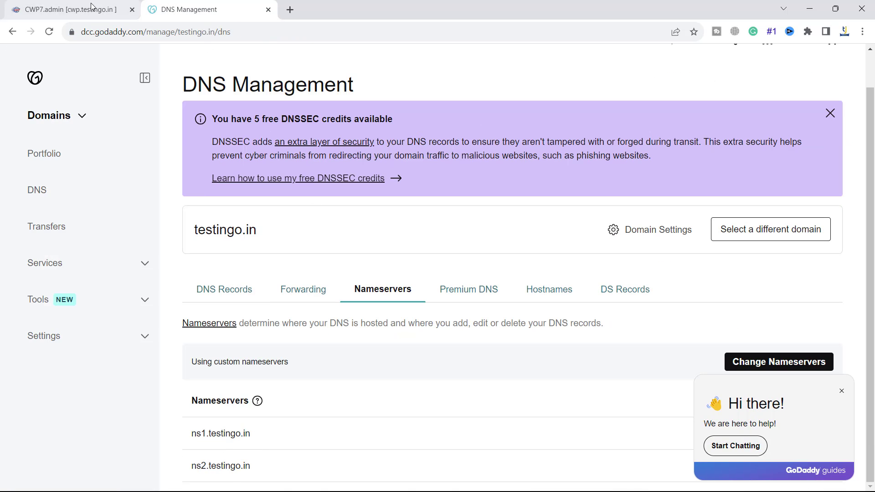
Open the whatsmydns.net DNS Propagation Checker in a new browser tab
{"action": "left_click", "coordinate": [70, 9]}
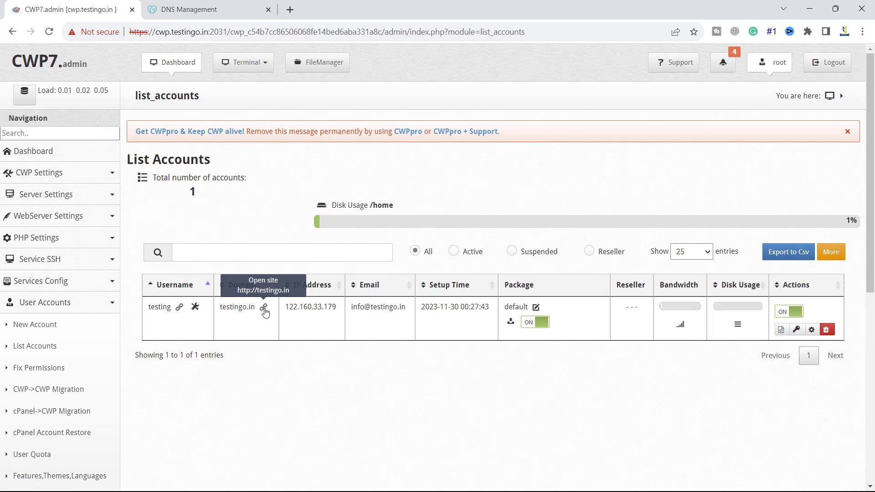
{"action": "left_click", "coordinate": [266, 309]}
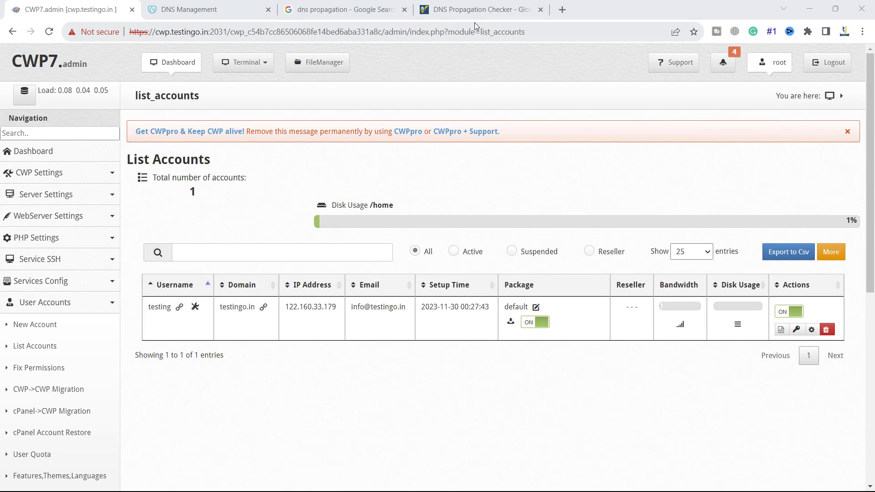
Check worldwide propagation of testingo.in's A record 122.160.33.179
{"action": "left_click", "coordinate": [480, 10]}
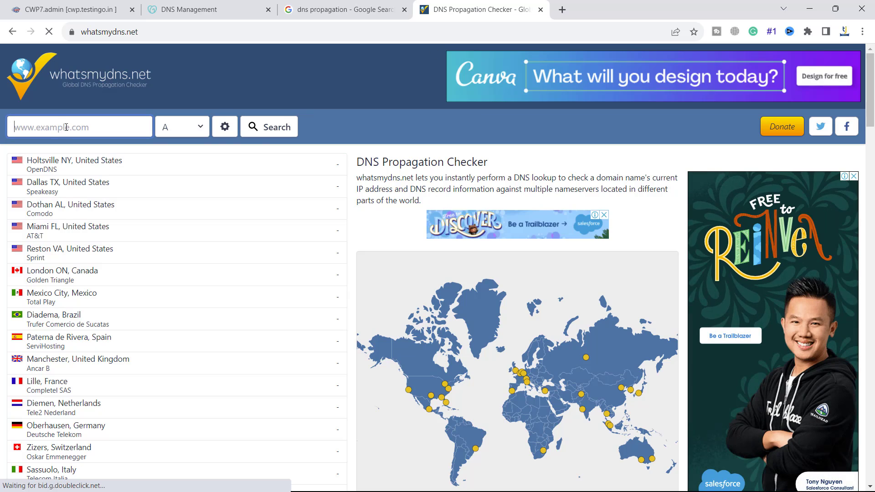
{"action": "type", "text": "testingo.in"}
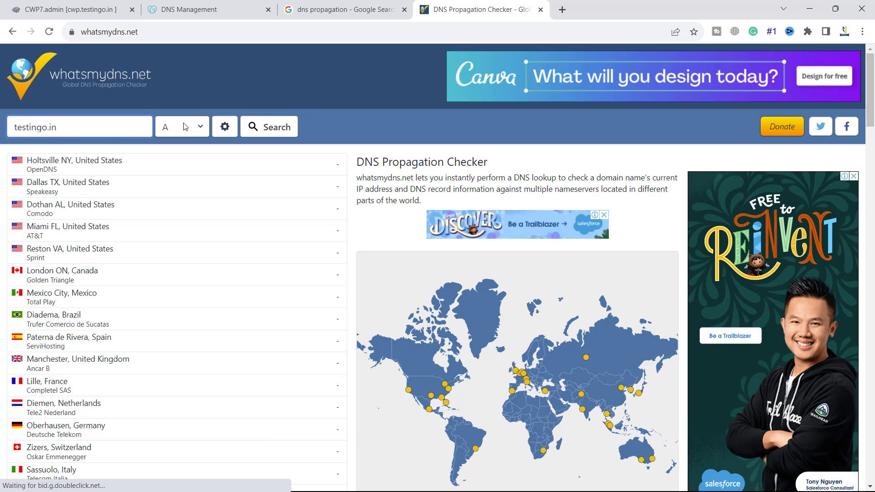
{"action": "left_click", "coordinate": [269, 127]}
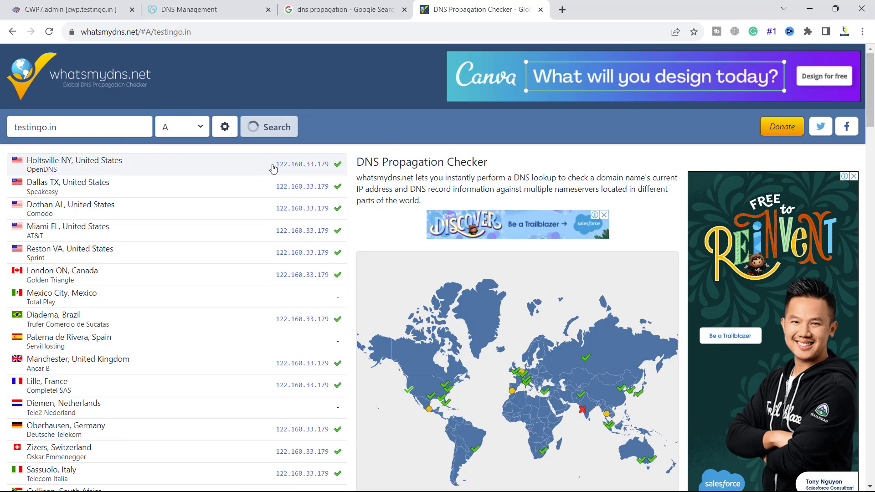
{"action": "scroll", "scroll_direction": "down", "scroll_amount": 3}
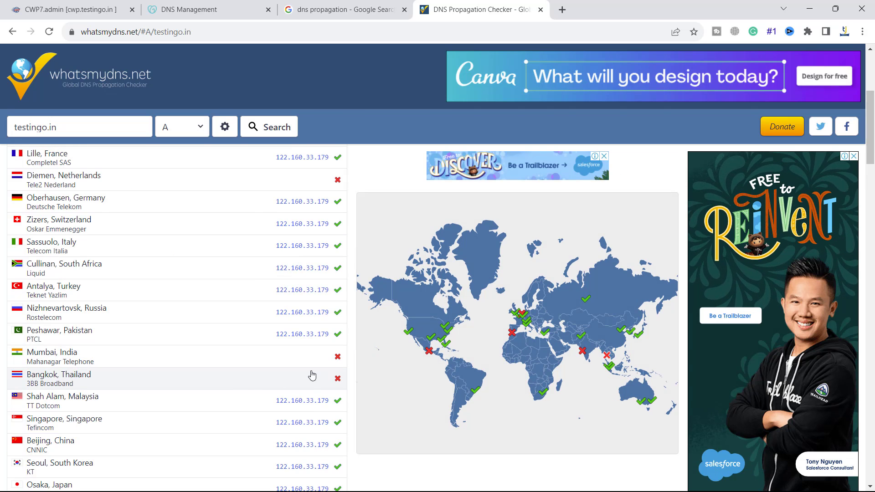
Check worldwide NS propagation showing ns1.testingo.in and ns2.testingo.in
{"action": "left_click", "coordinate": [181, 126]}
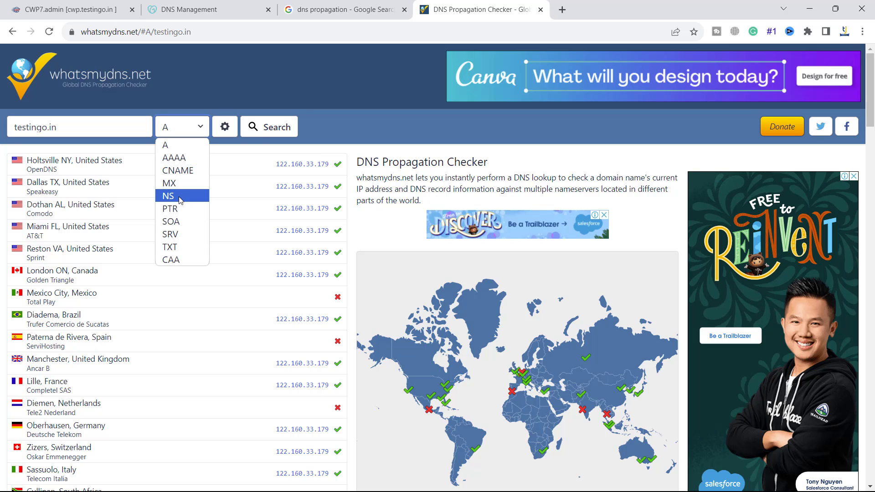
{"action": "left_click", "coordinate": [169, 196]}
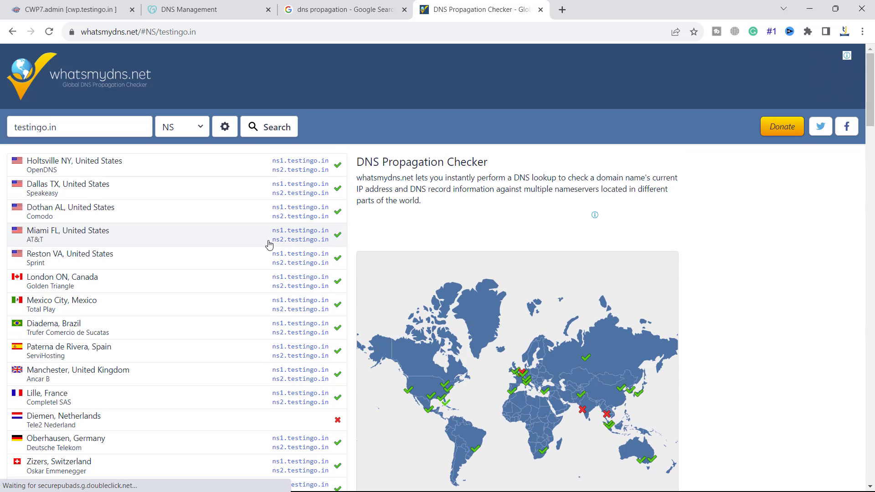
{"action": "scroll", "scroll_direction": "down", "scroll_amount": 3}
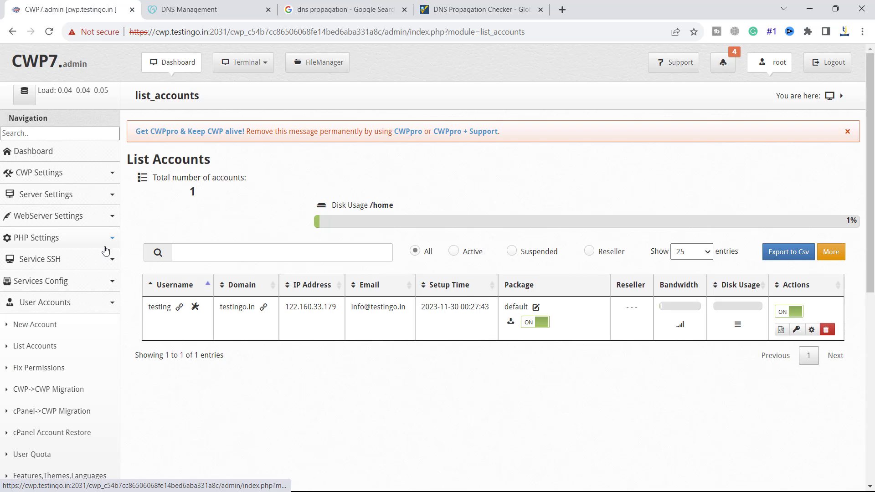
Open the testingo.in.db zone and review its A, MX, CNAME and TXT records
{"action": "scroll", "scroll_direction": "down", "scroll_amount": 3}
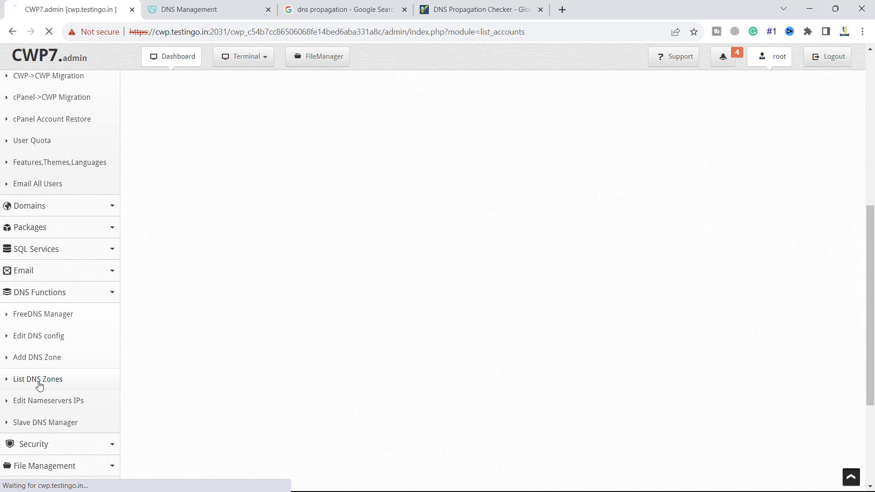
{"action": "left_click", "coordinate": [37, 378]}
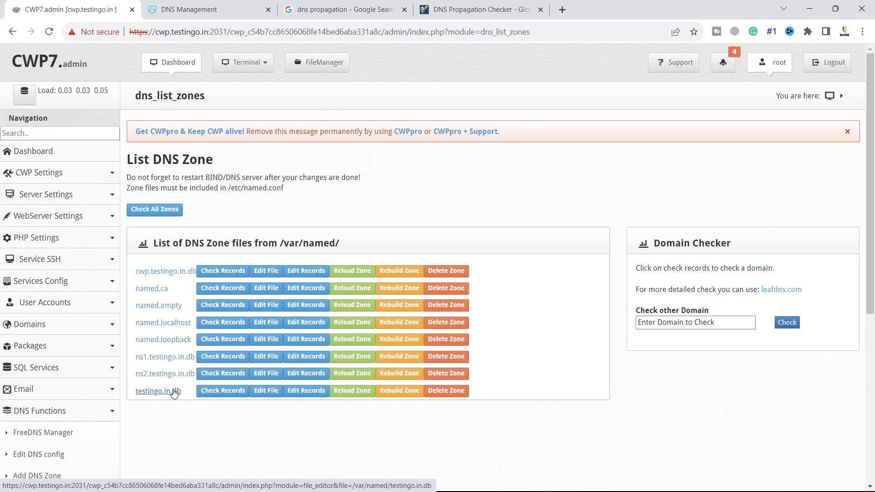
{"action": "left_click", "coordinate": [157, 391]}
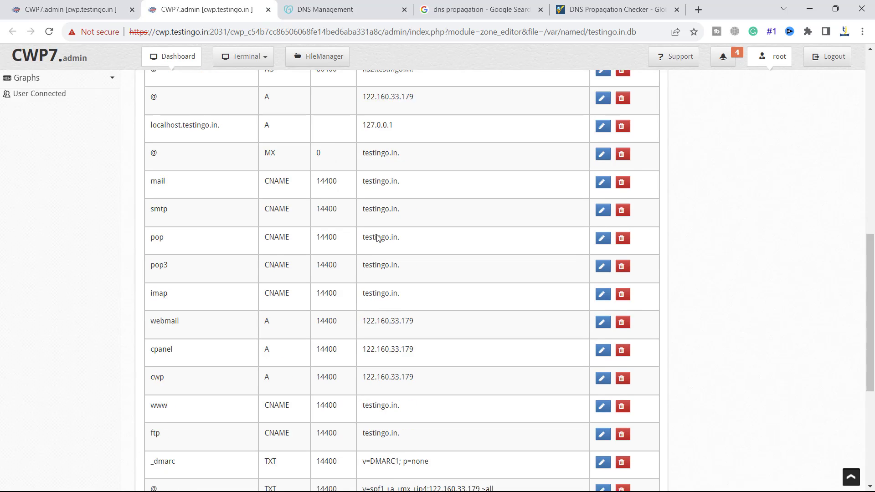
{"action": "scroll", "scroll_direction": "down", "scroll_amount": 3}
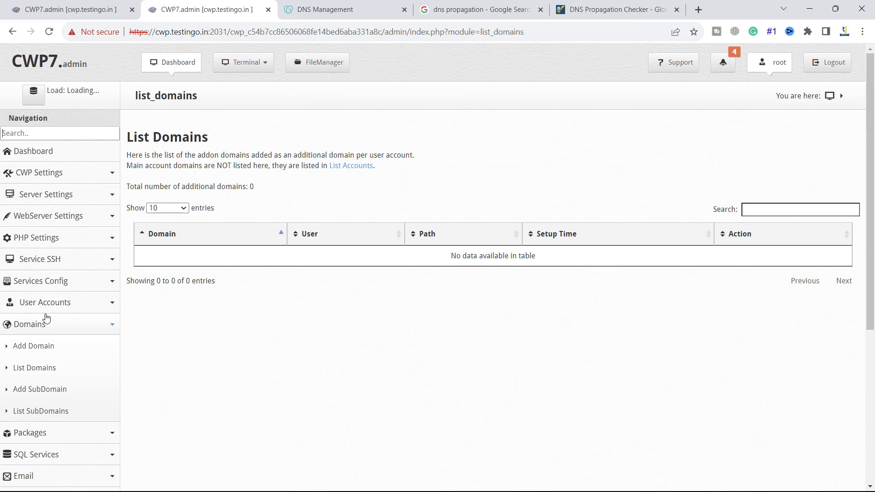
Confirm no addon domains exist, then reopen List Accounts showing the testing account
{"action": "scroll", "scroll_direction": "down", "scroll_amount": 3}
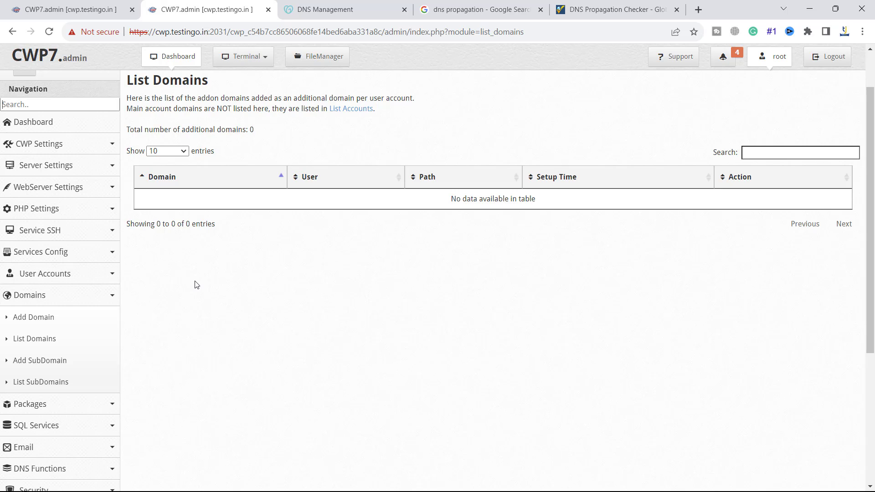
{"action": "mouse_move", "coordinate": [206, 273]}
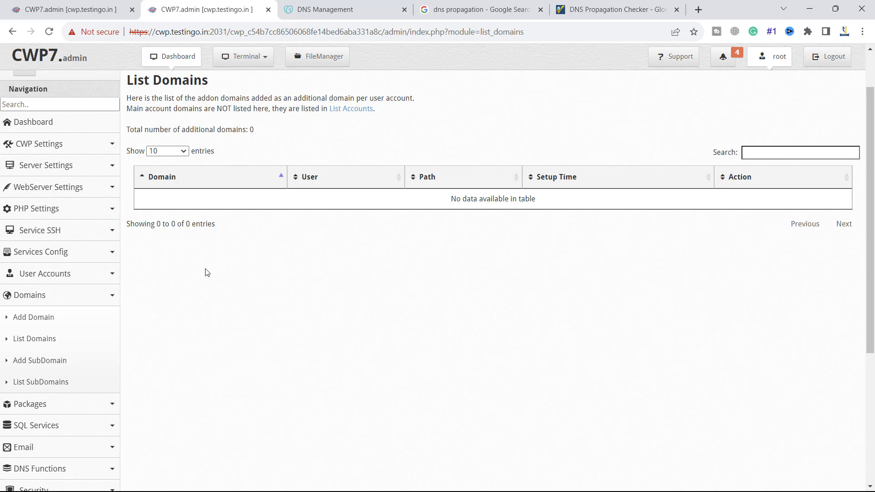
{"action": "scroll", "scroll_direction": "down", "scroll_amount": 3}
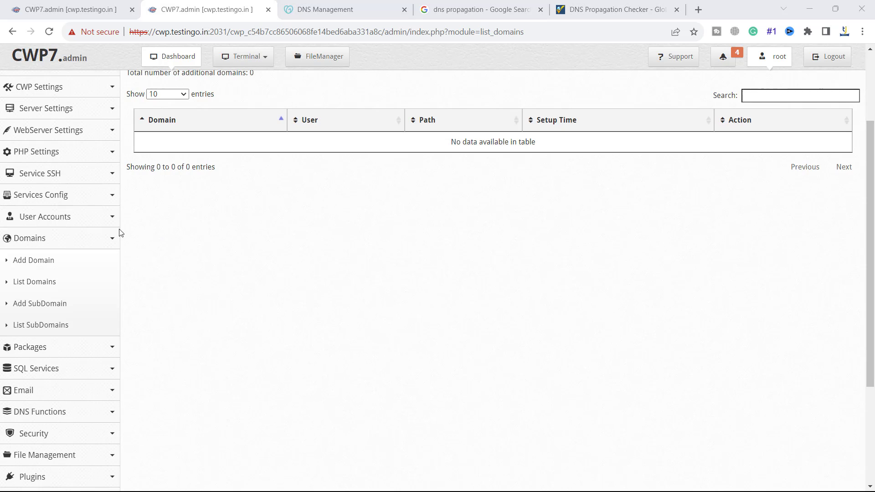
{"action": "left_click", "coordinate": [42, 216]}
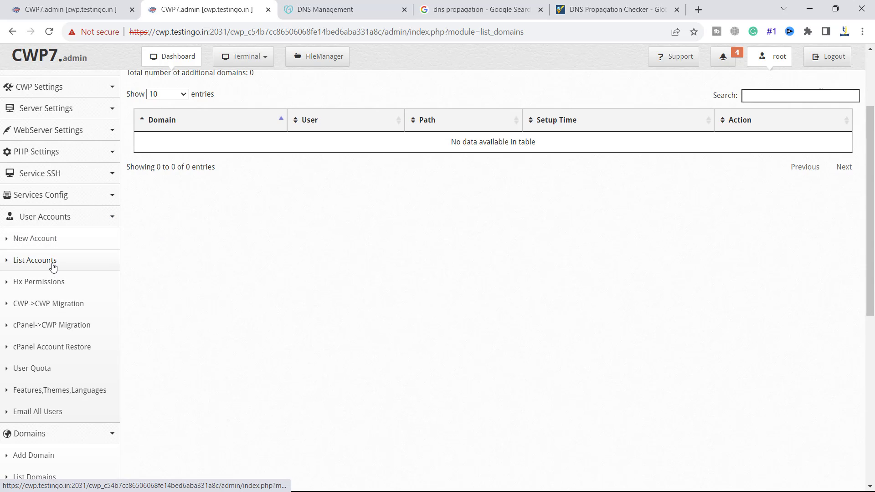
{"action": "left_click", "coordinate": [34, 260]}
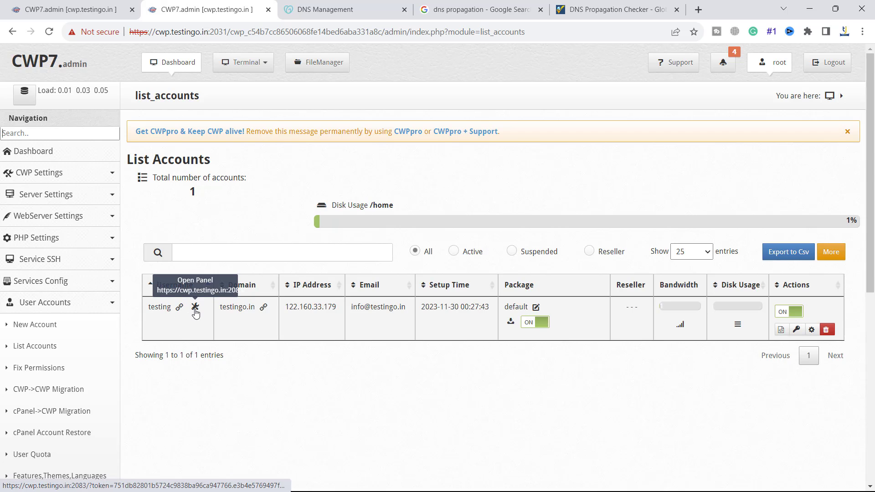
Enter 'testing' in the user panel login, set a generated new password, and sign in
{"action": "left_click", "coordinate": [194, 310]}
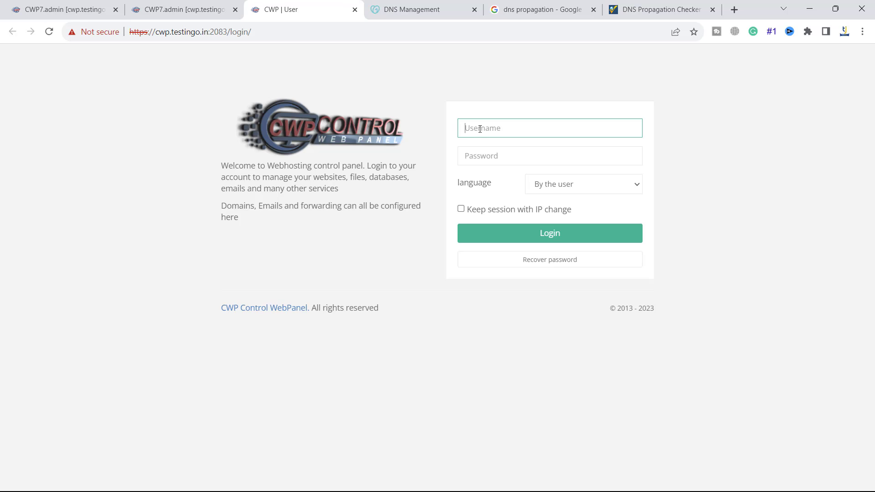
{"action": "mouse_move", "coordinate": [424, 289]}
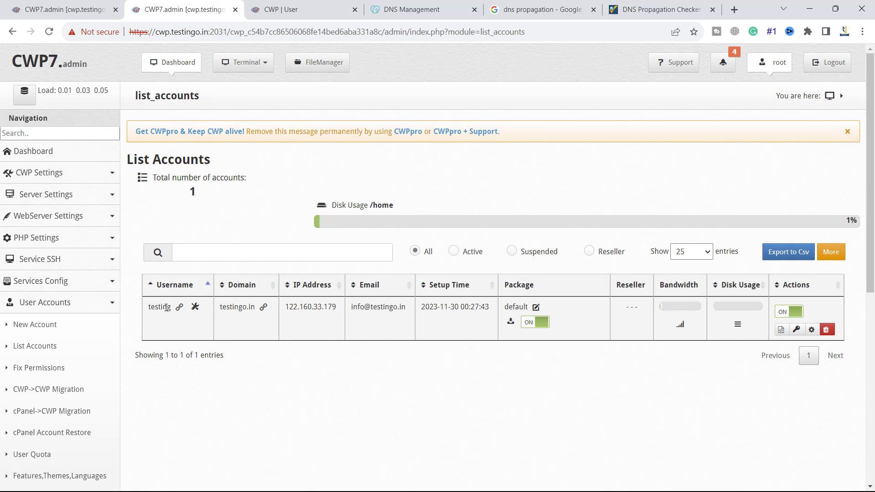
{"action": "right_click", "coordinate": [547, 127]}
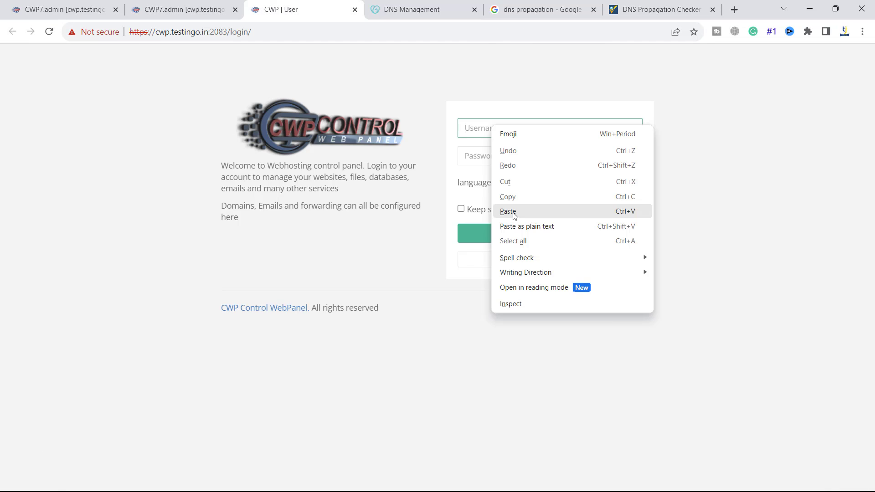
{"action": "left_click", "coordinate": [184, 9]}
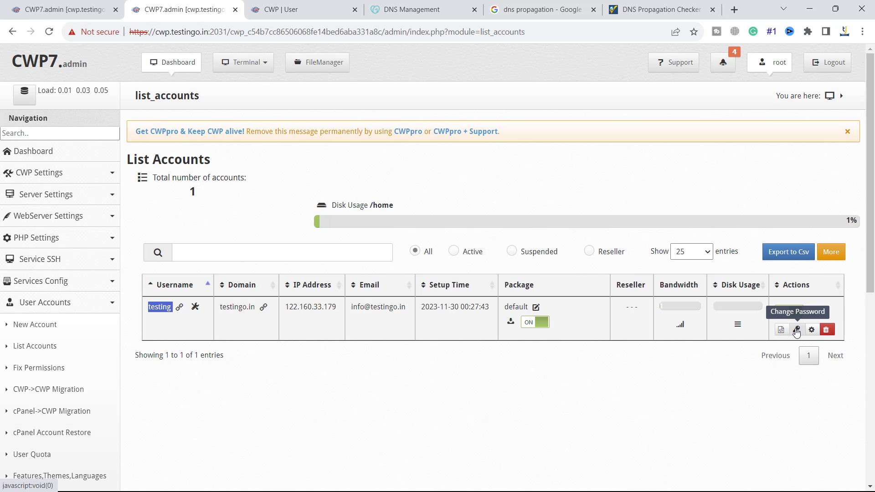
{"action": "left_click", "coordinate": [797, 329]}
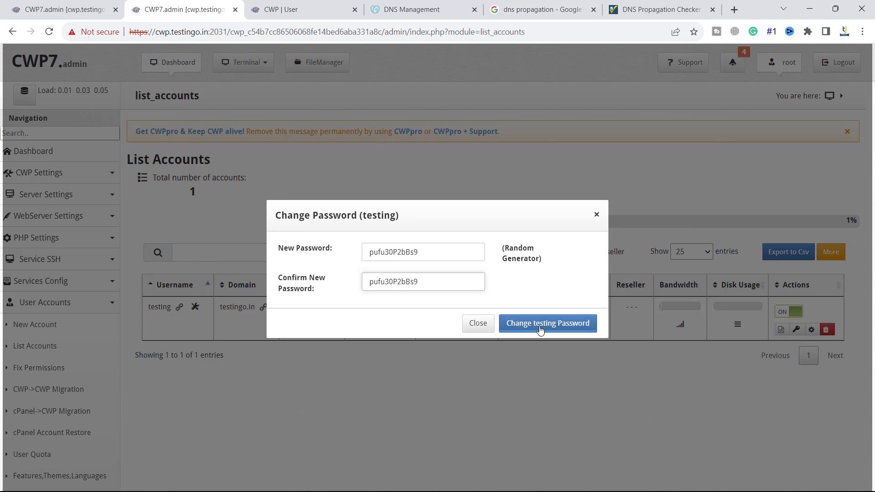
{"action": "left_click", "coordinate": [303, 9]}
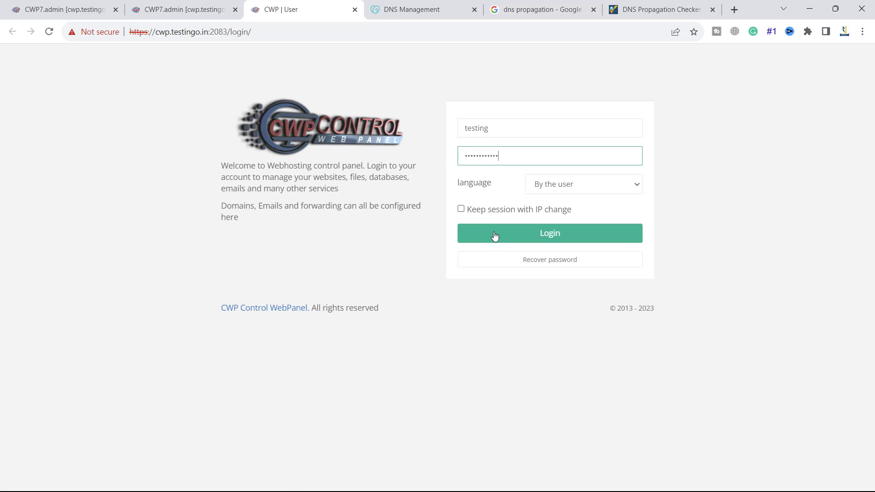
{"action": "left_click", "coordinate": [548, 233]}
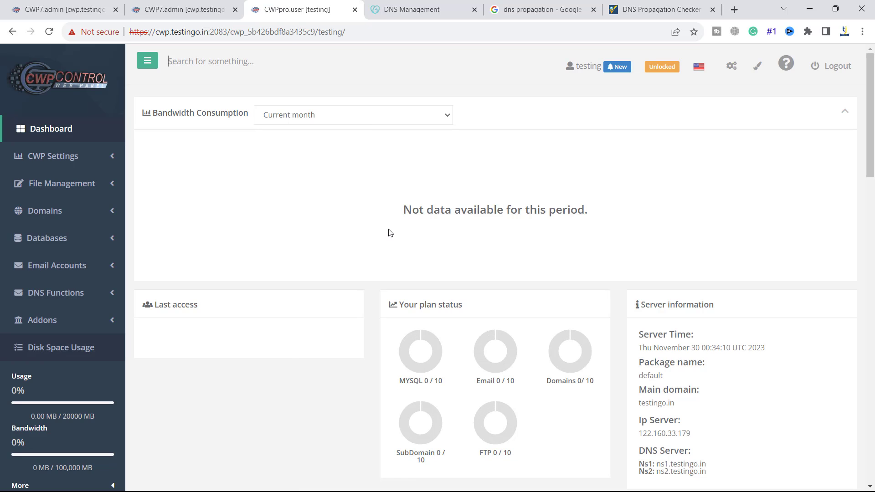
{"action": "mouse_move", "coordinate": [299, 210]}
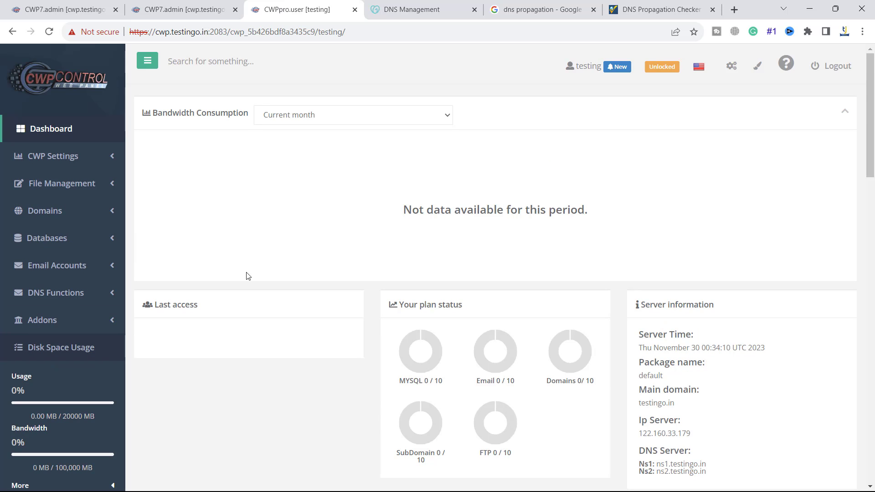
Scroll through the dashboard tools, then open testingo.in, which shows a privacy warning
{"action": "scroll", "scroll_direction": "down", "scroll_amount": 3}
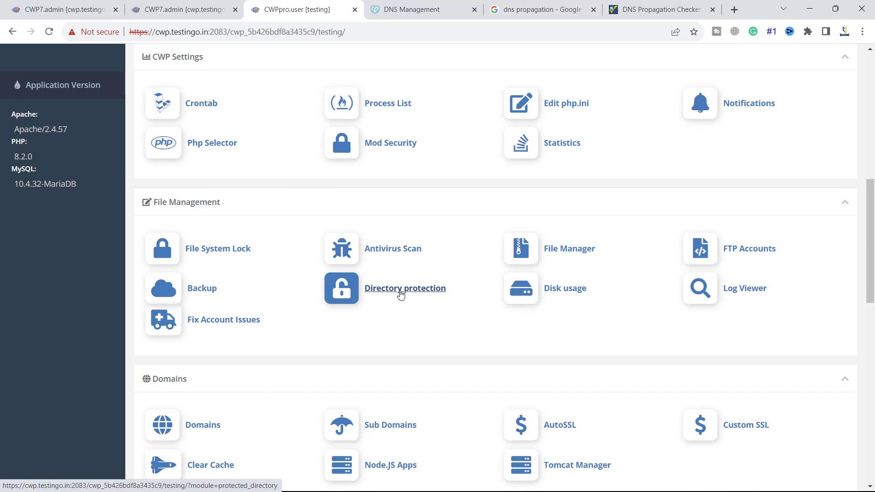
{"action": "mouse_move", "coordinate": [563, 258]}
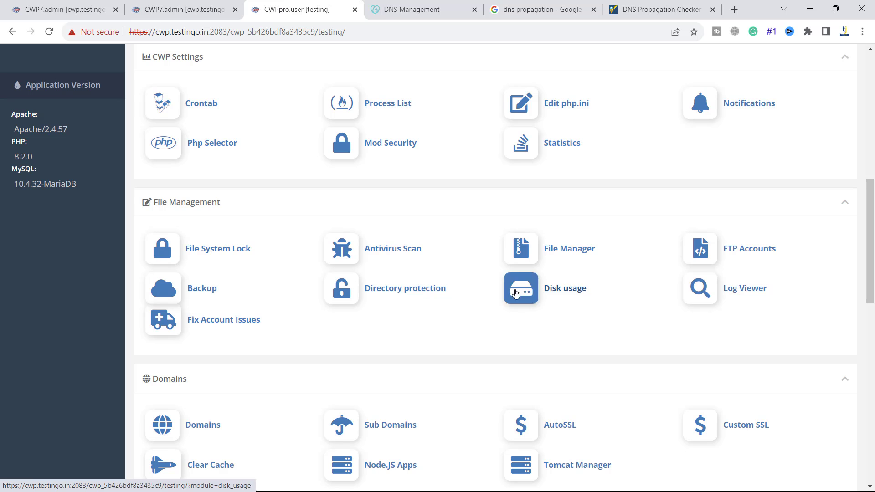
{"action": "scroll", "scroll_direction": "down", "scroll_amount": 3}
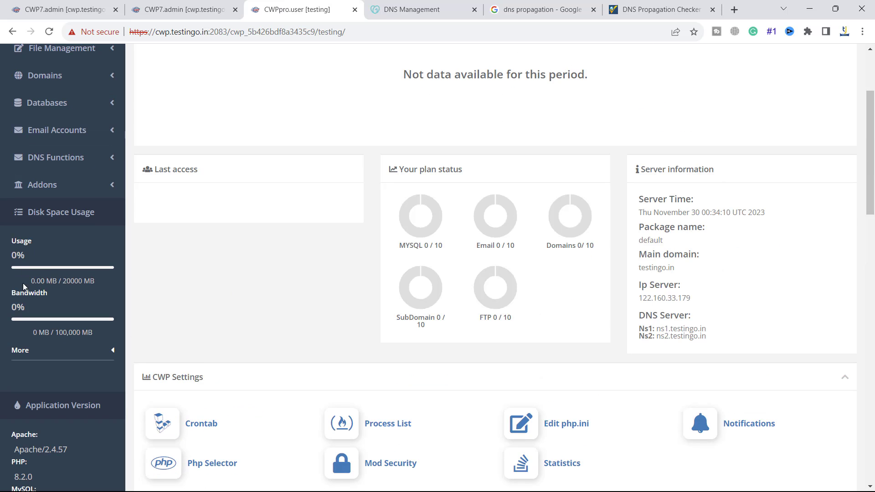
{"action": "scroll", "scroll_direction": "up", "scroll_amount": 3}
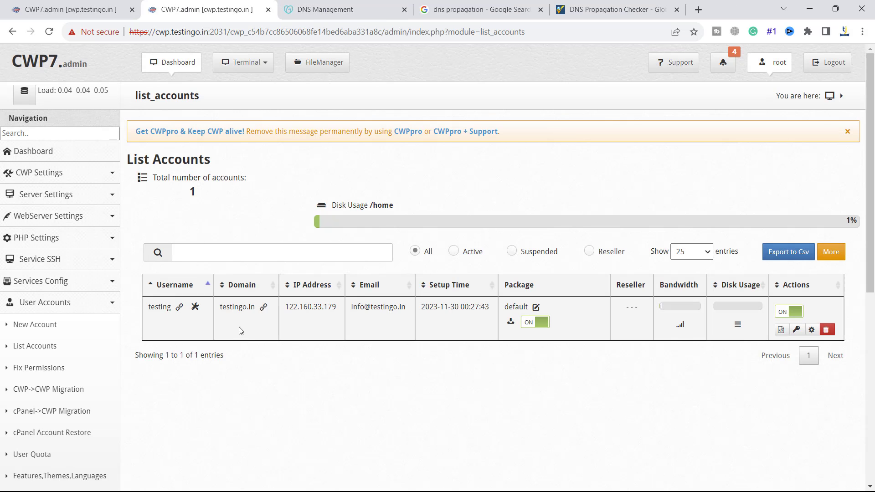
{"action": "left_click", "coordinate": [263, 306]}
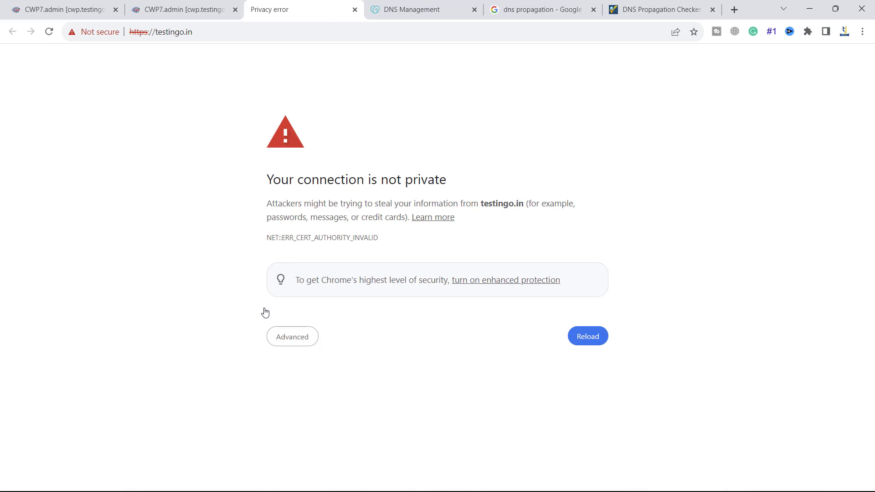